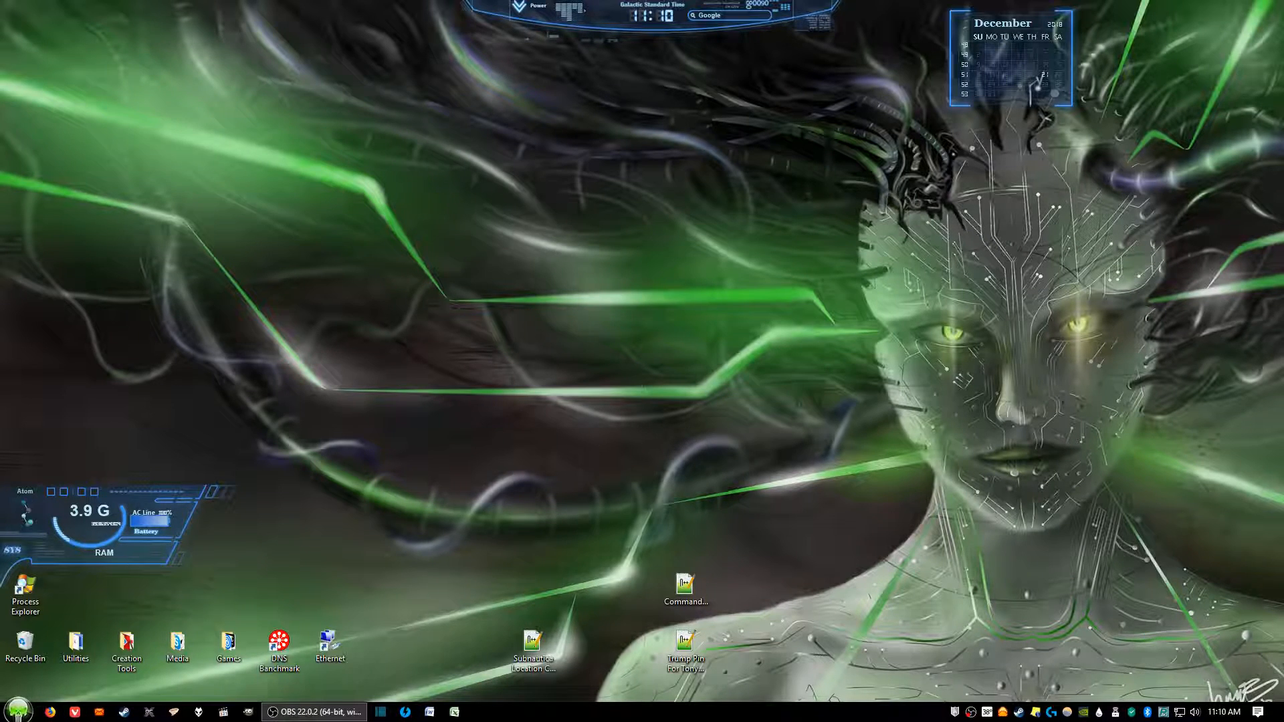
Navigate Start > Documents > my games > Dungeon Siege 2 and select DungeonSiege2.ini
left_click(13, 717)
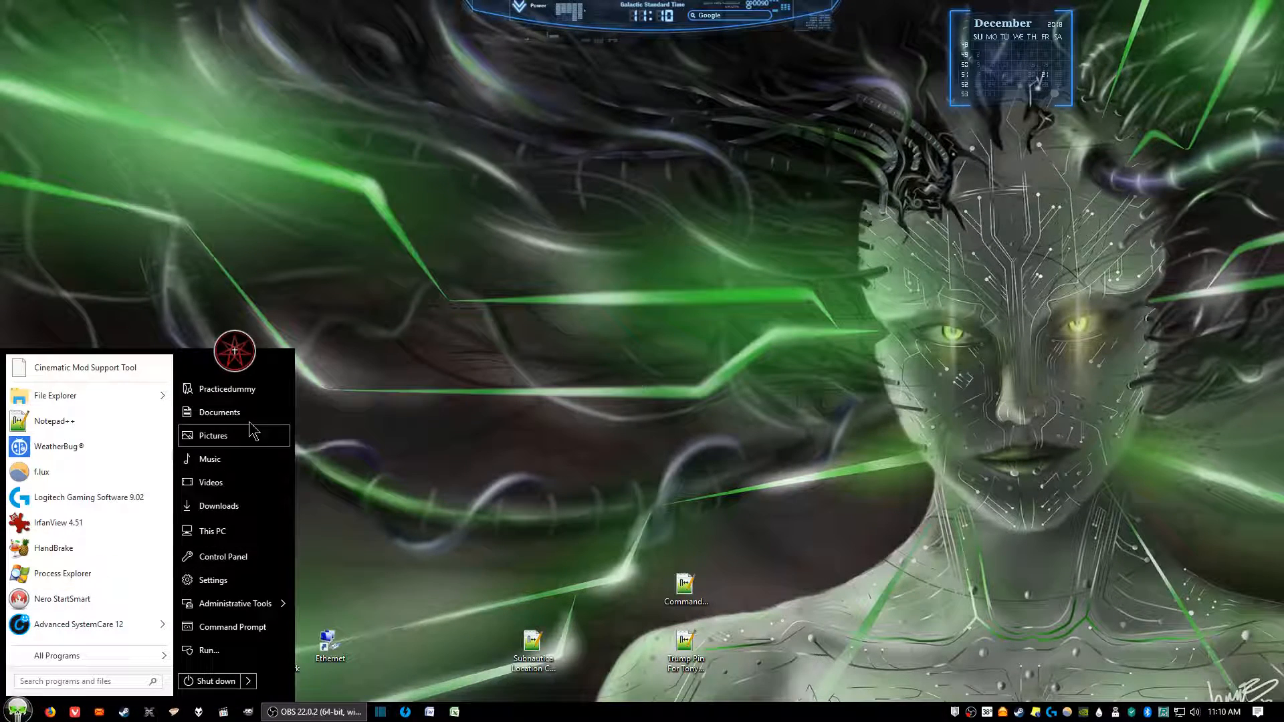
left_click(219, 412)
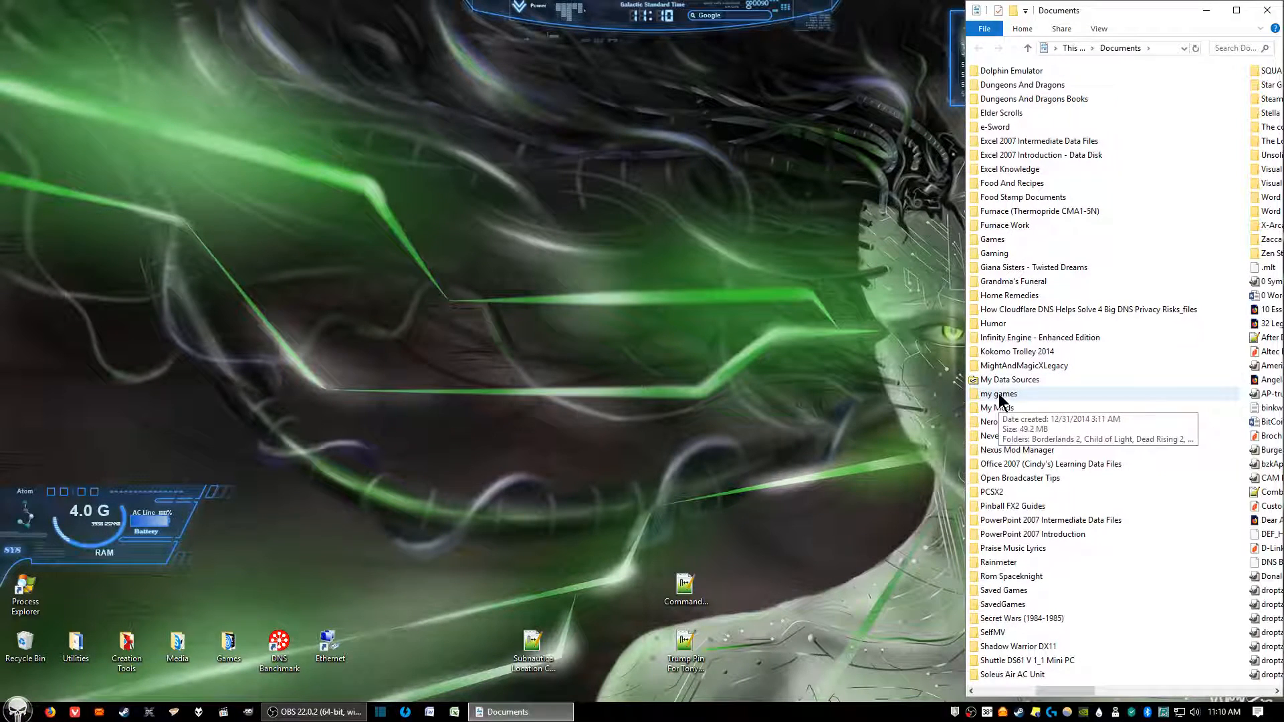
double_click(996, 394)
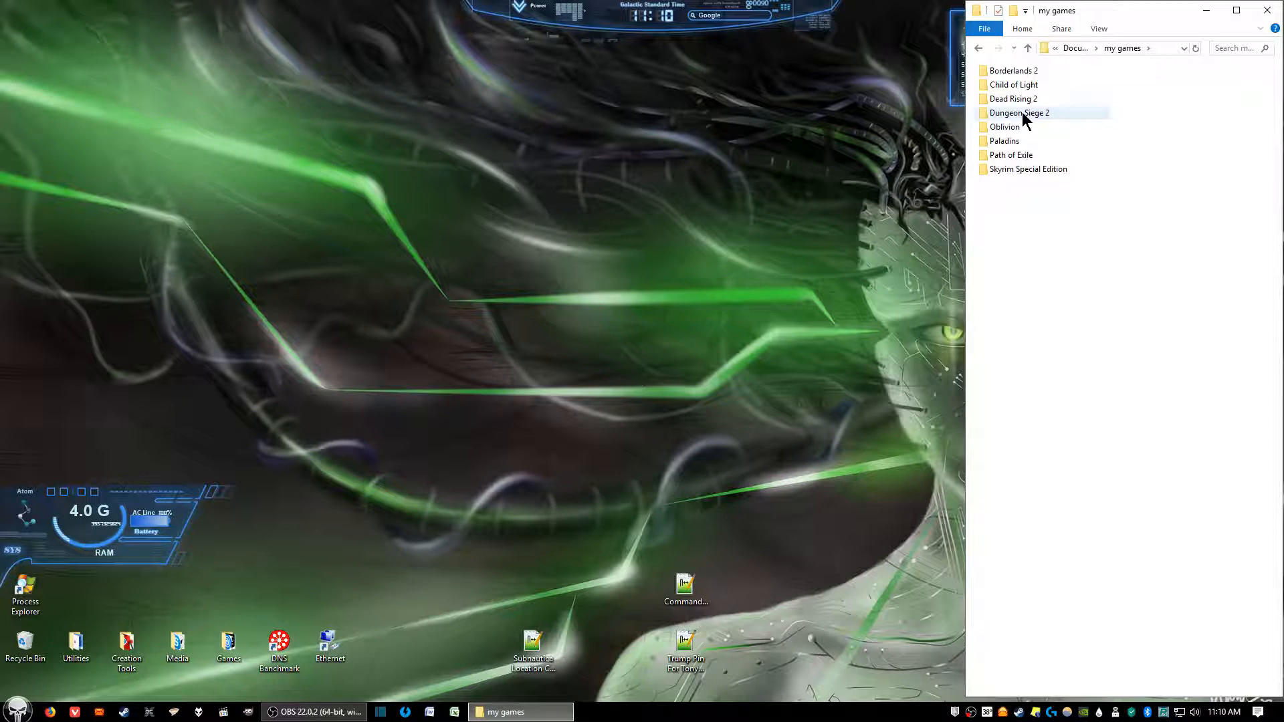
double_click(1017, 113)
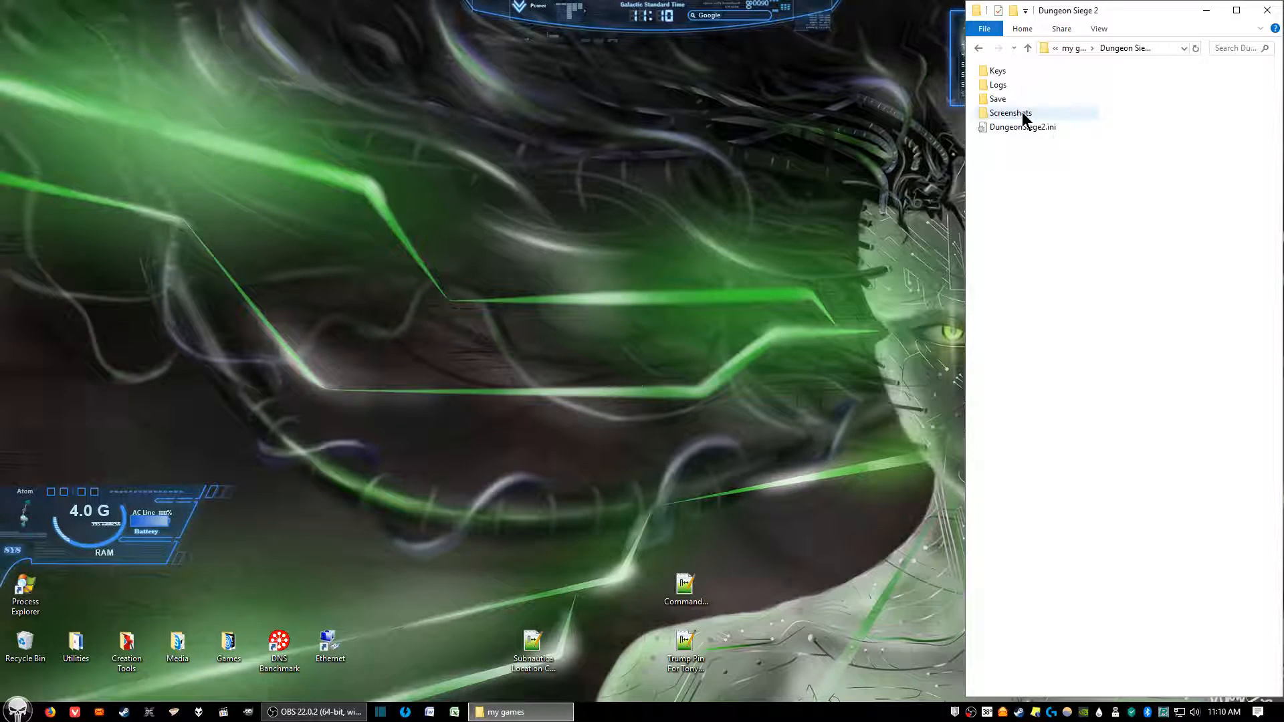
left_click(1022, 127)
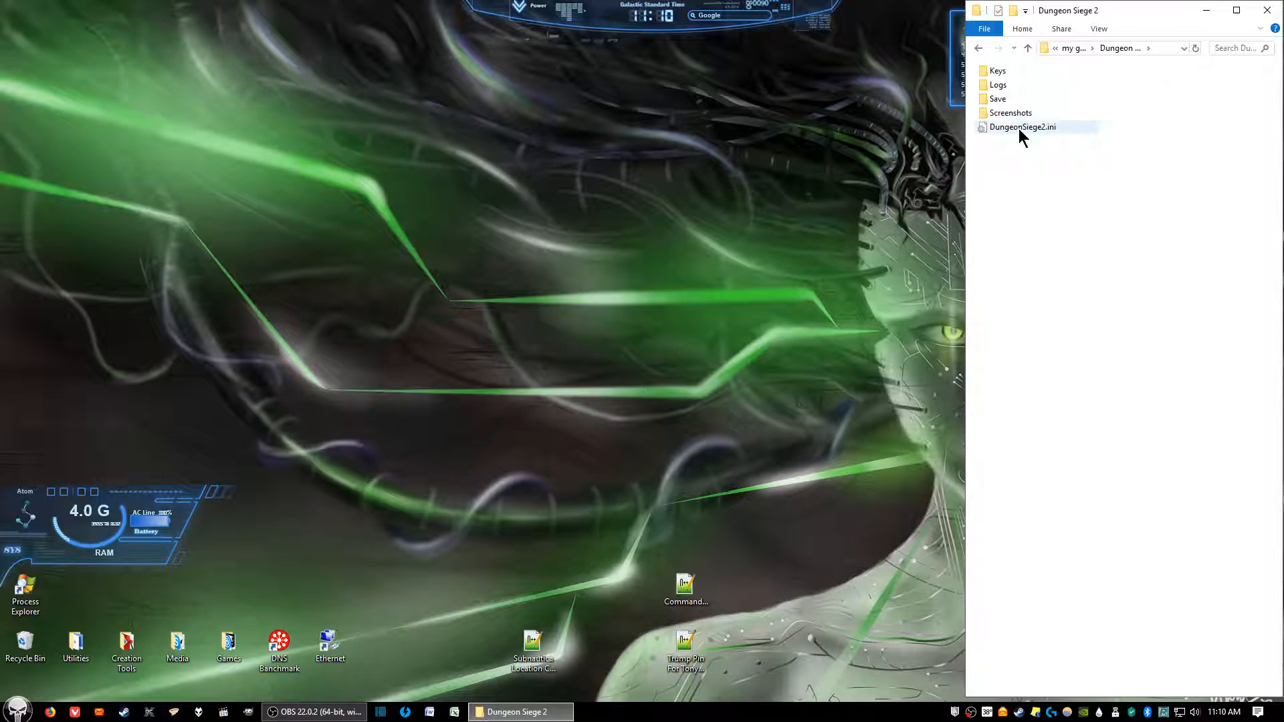
mouse_move(1023, 136)
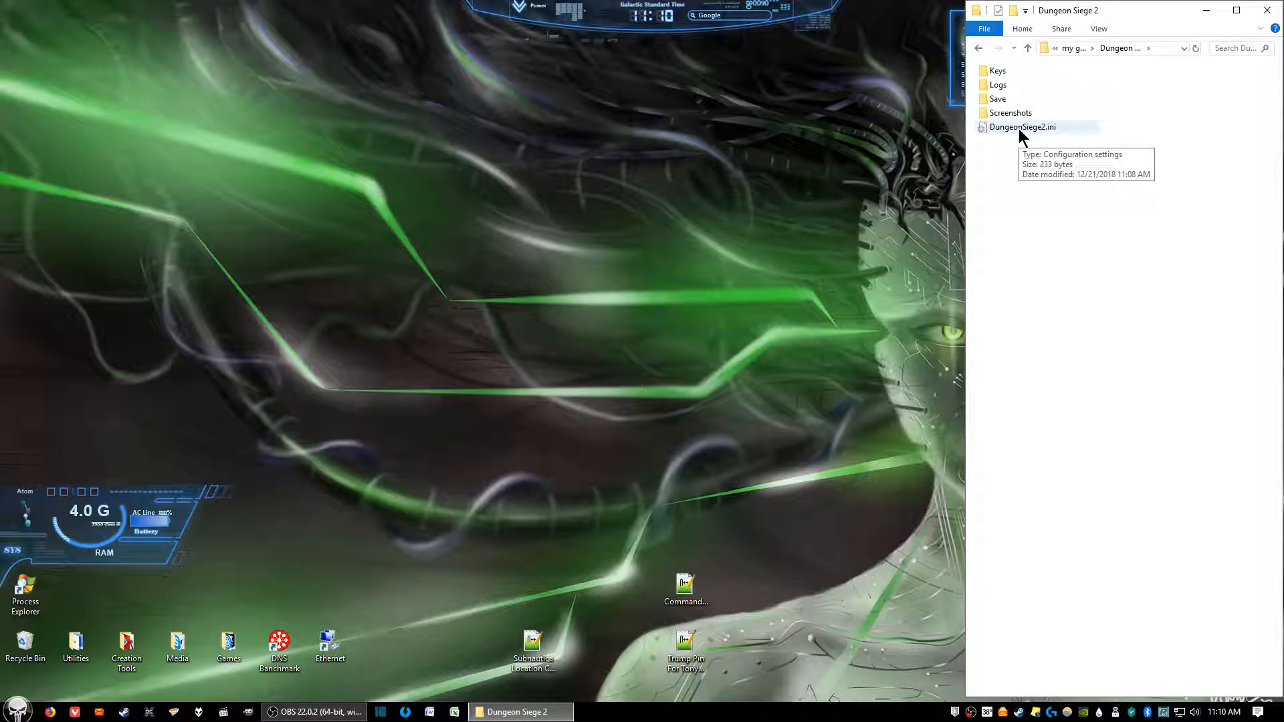
double_click(1022, 127)
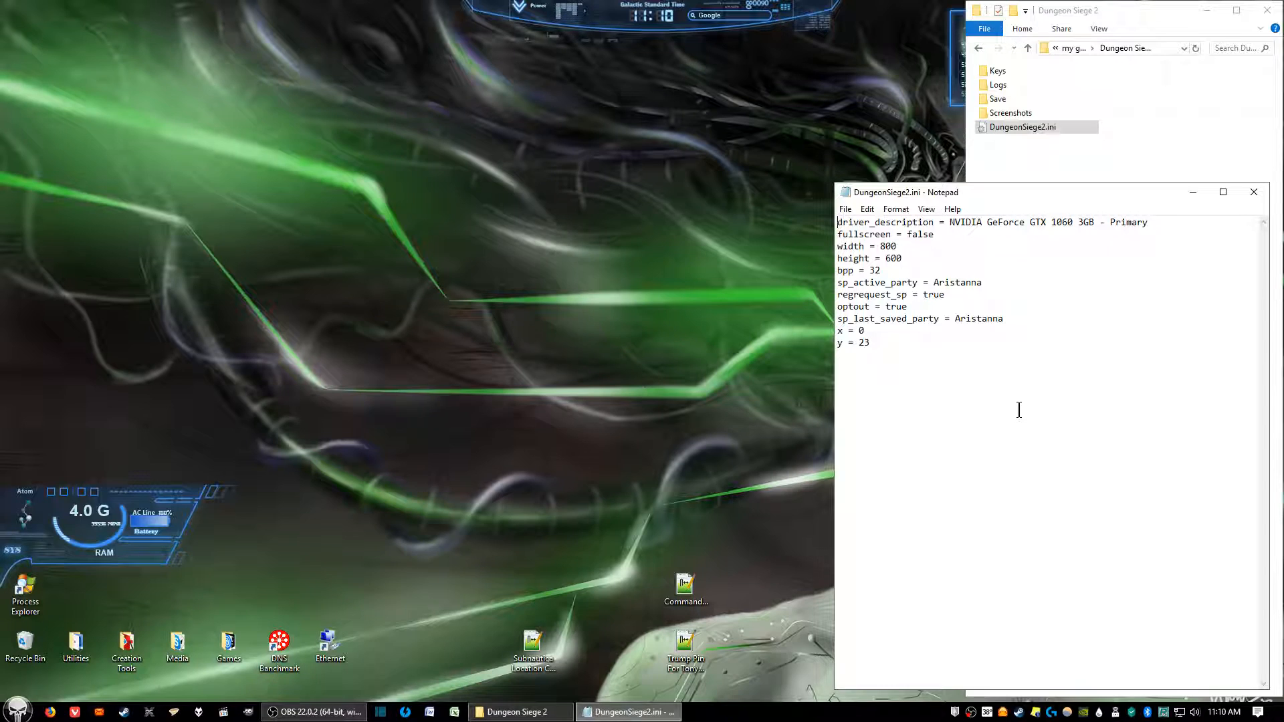
mouse_move(1030, 281)
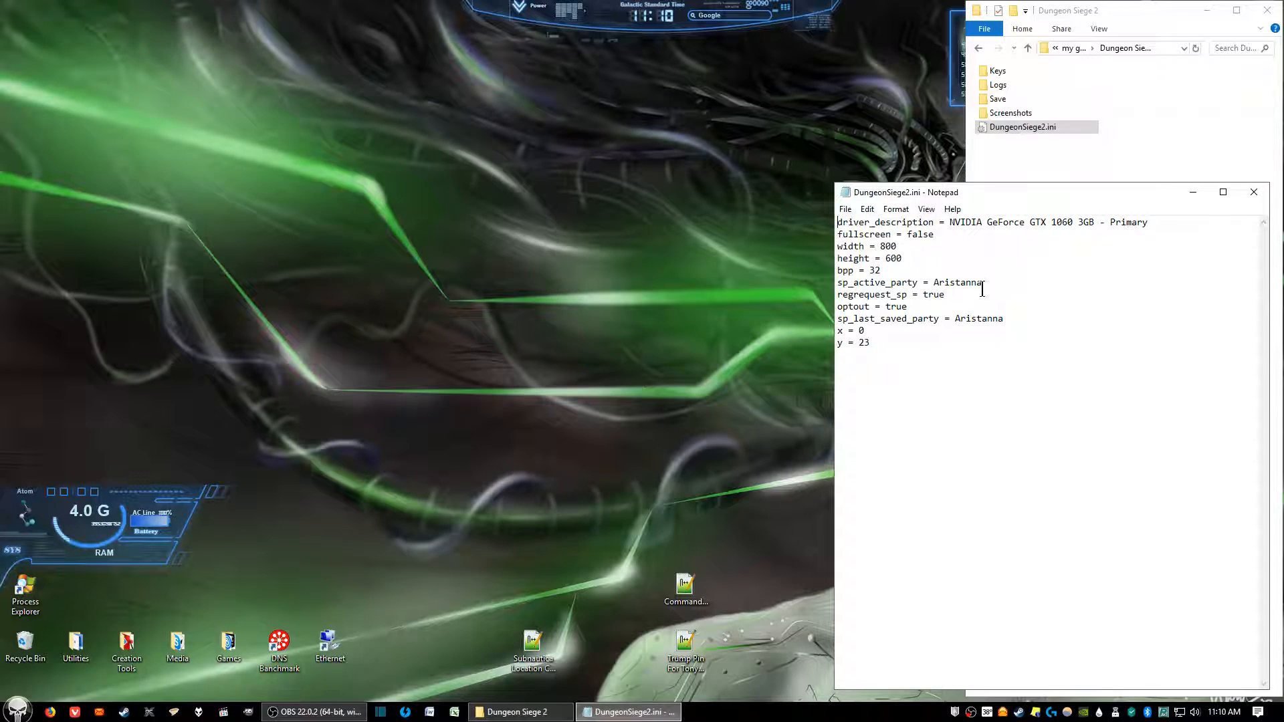
mouse_move(898, 295)
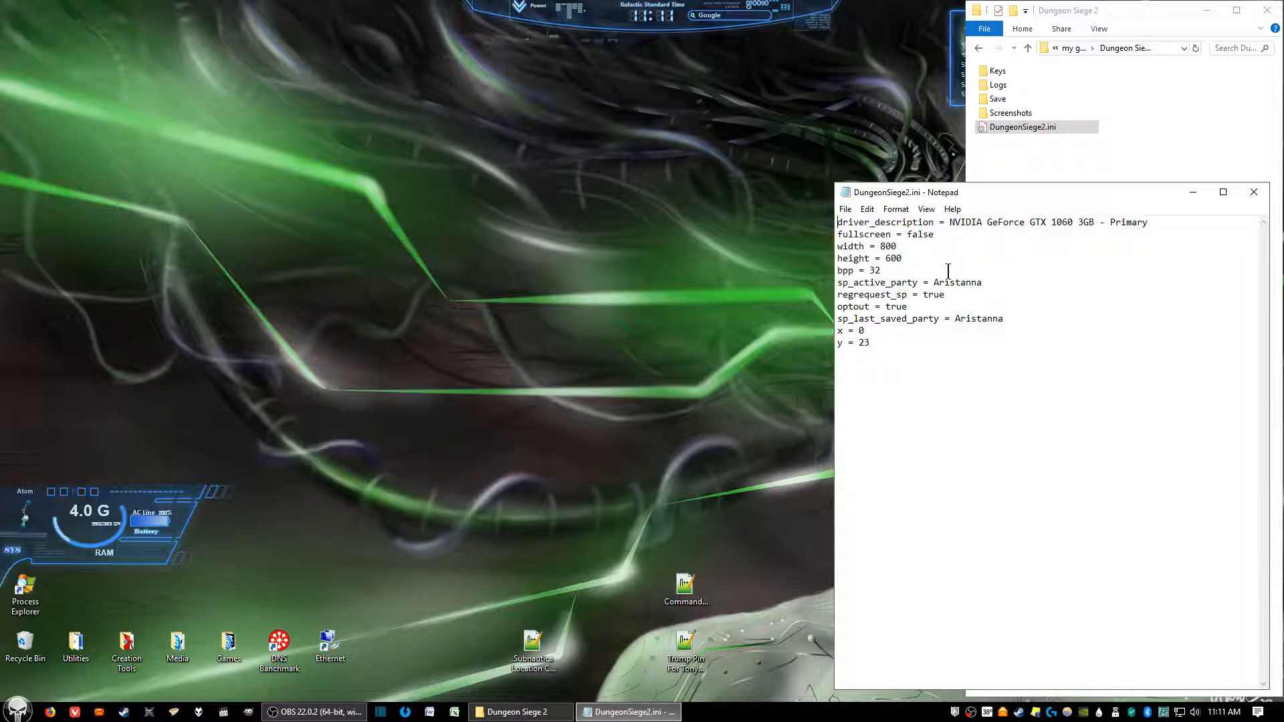
mouse_move(813, 265)
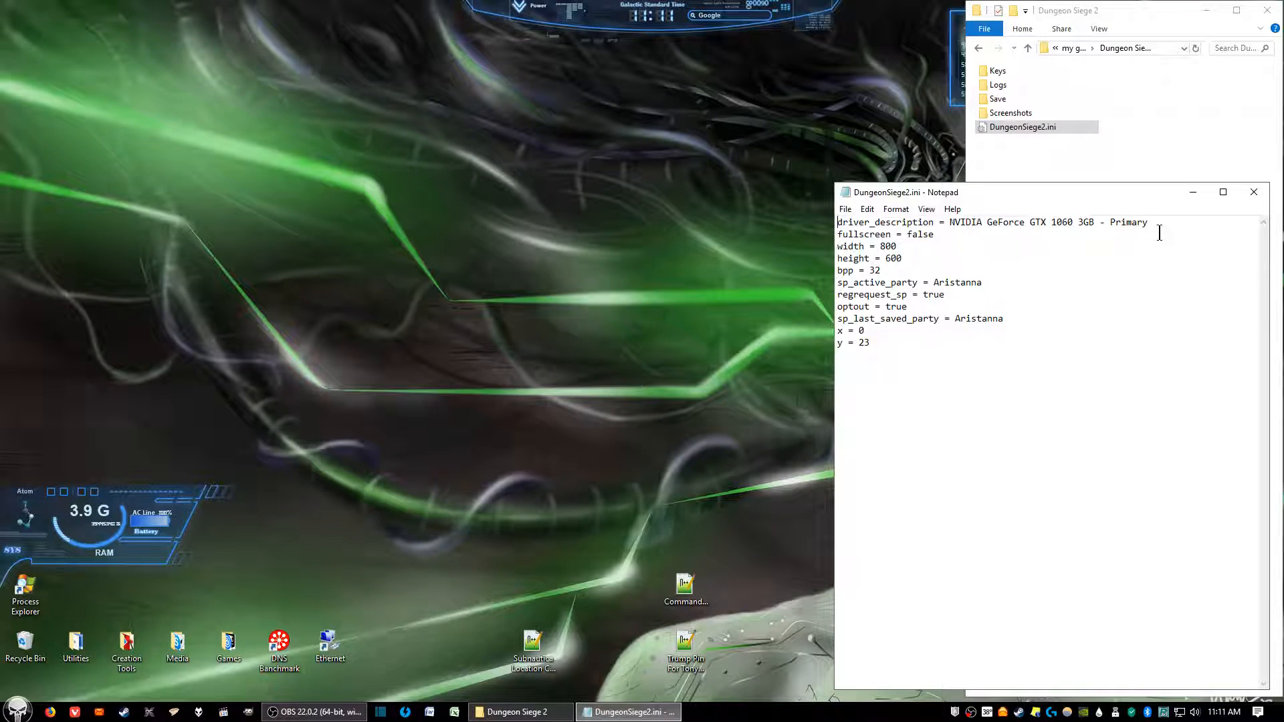
left_click(1255, 193)
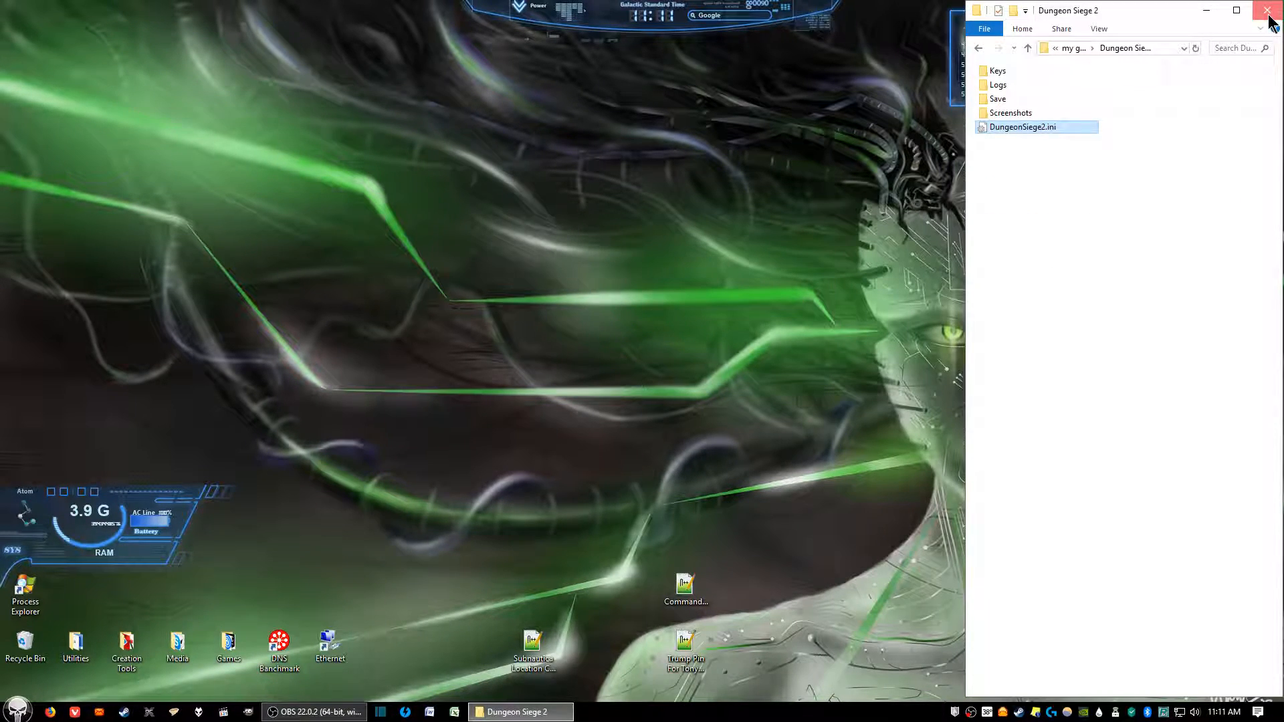
Close the File Explorer folder window
left_click(1268, 8)
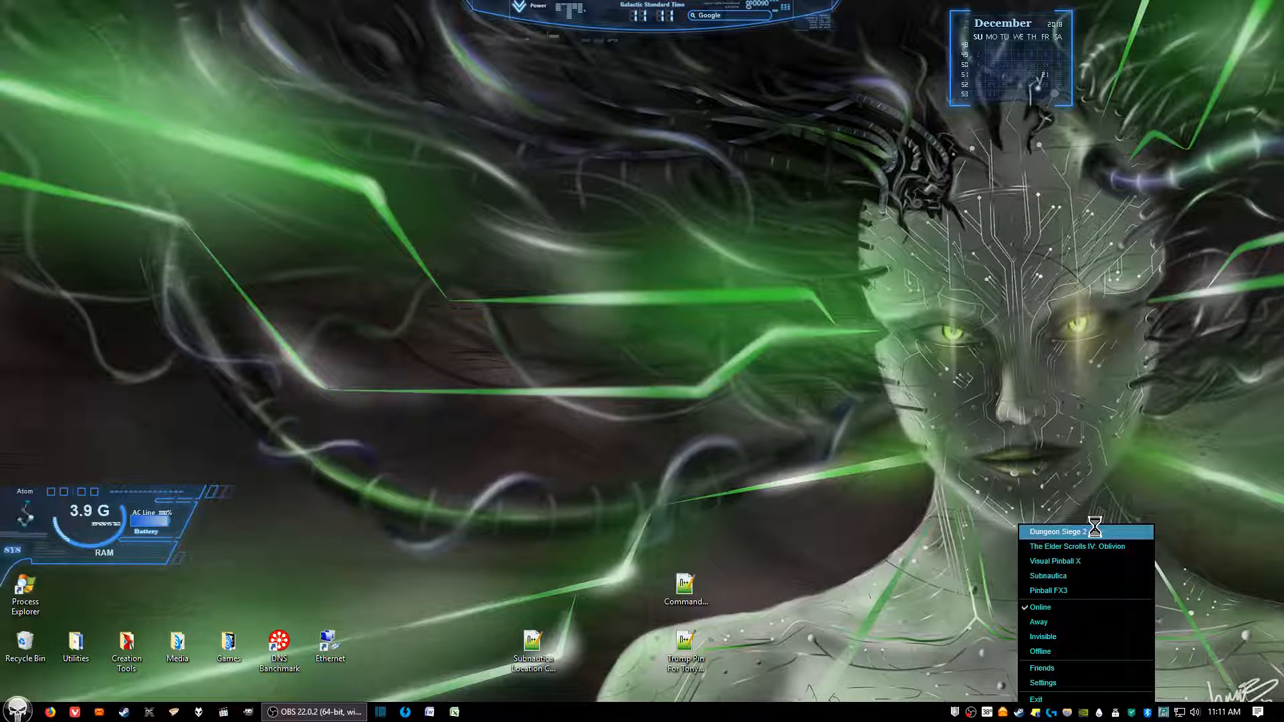
Launch Dungeon Siege 2 from the tray list, Continue the saved campaign, and maximize the window
left_click(1059, 532)
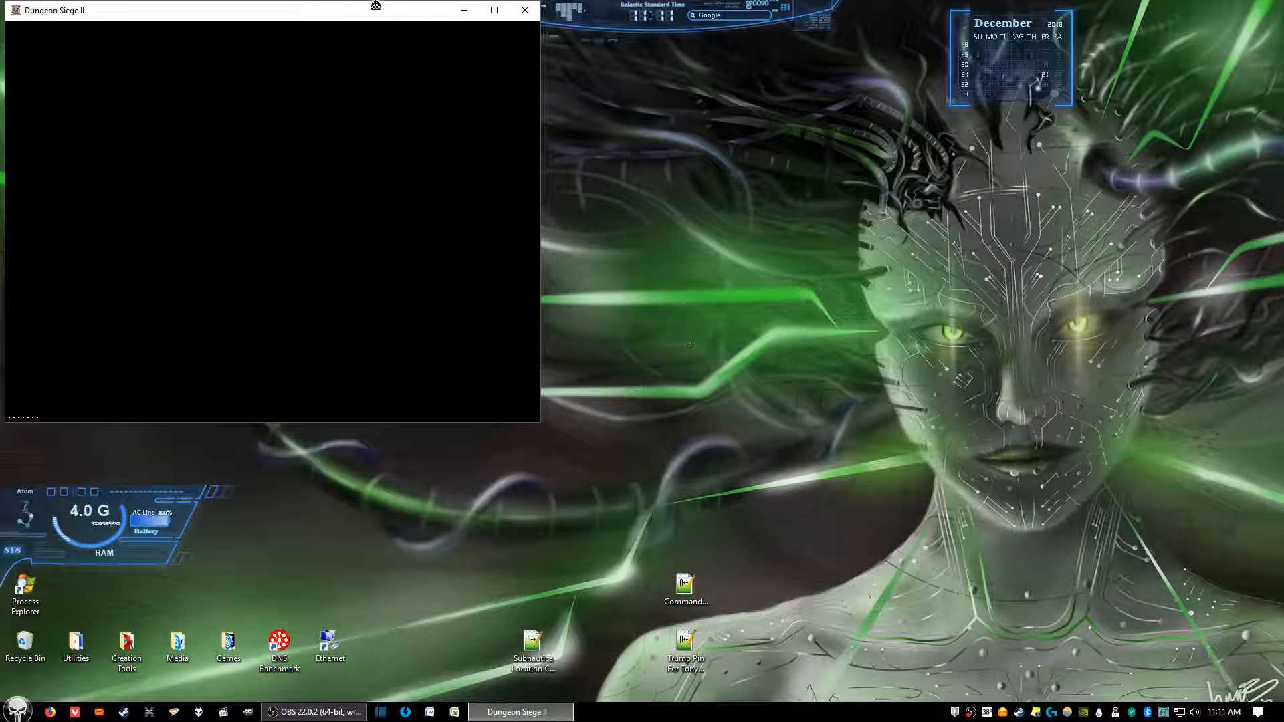
mouse_move(865, 357)
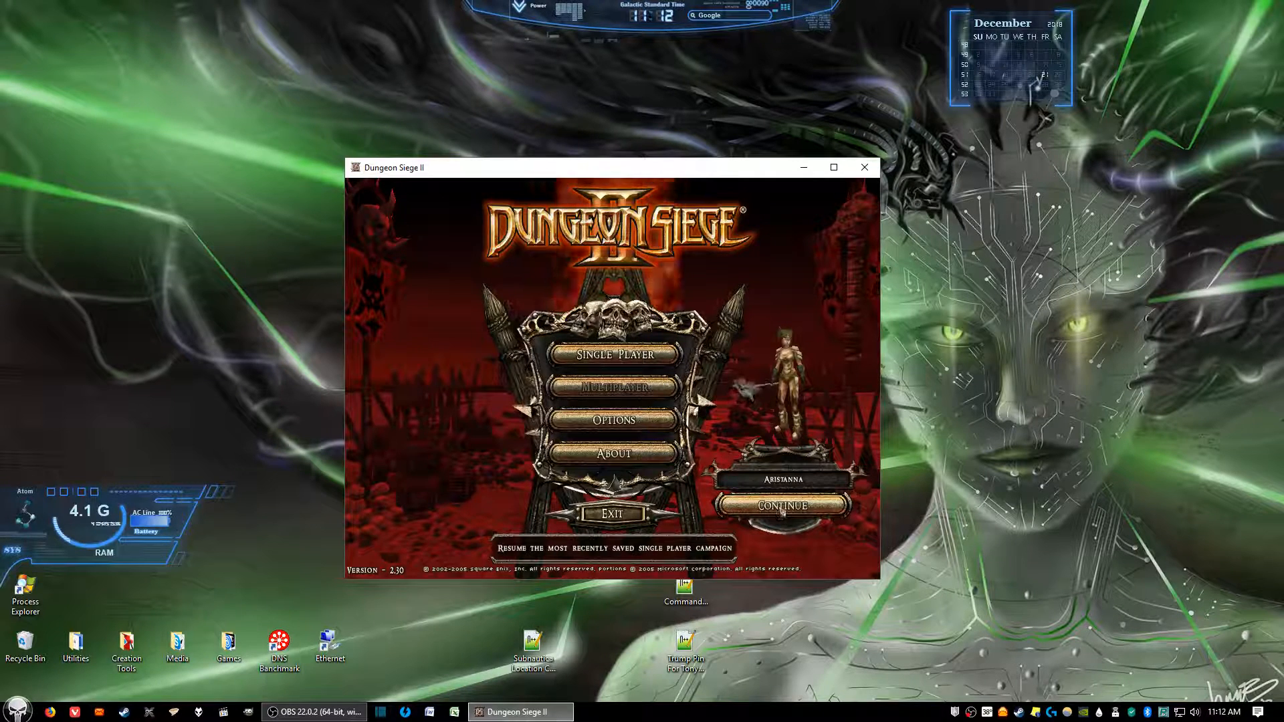
left_click(783, 505)
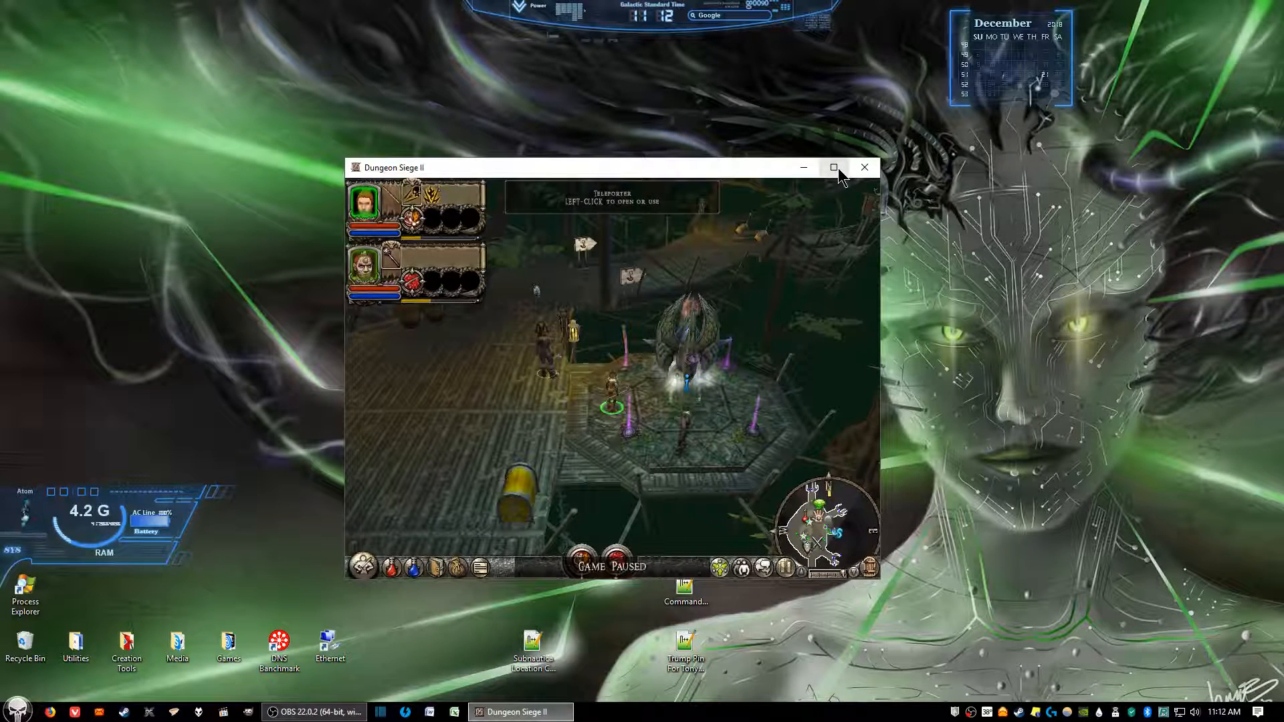
left_click(834, 167)
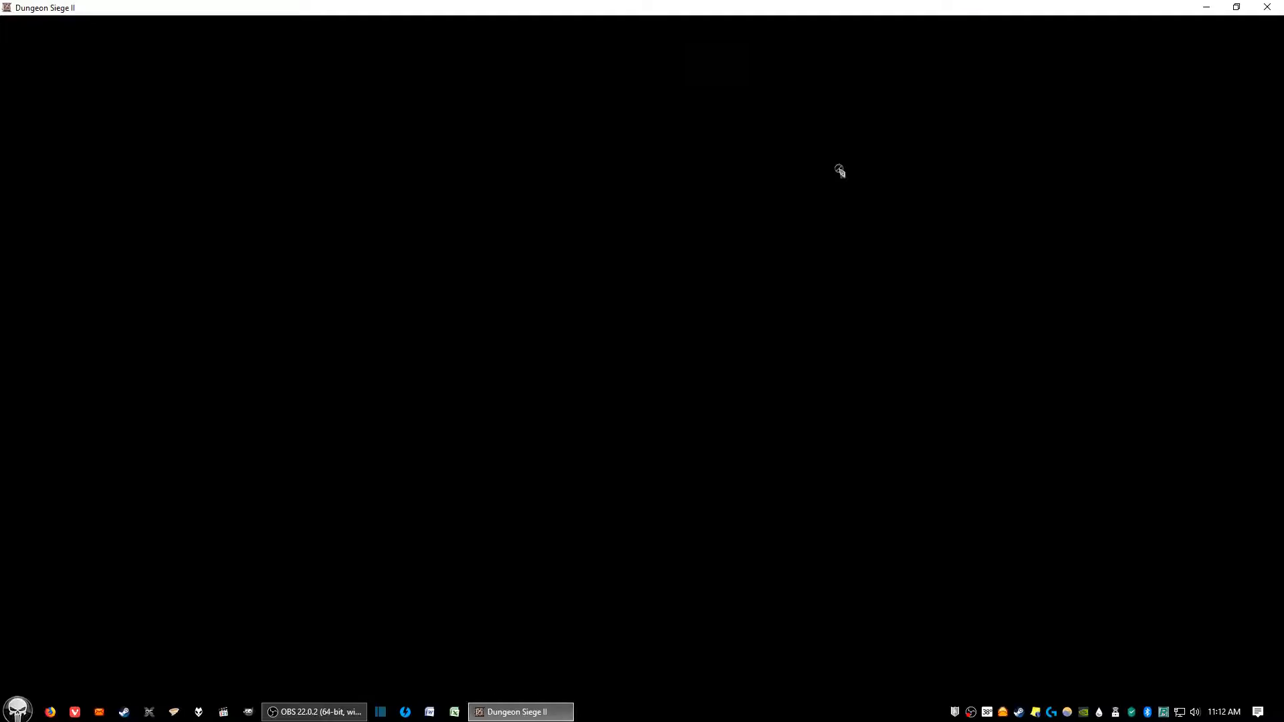